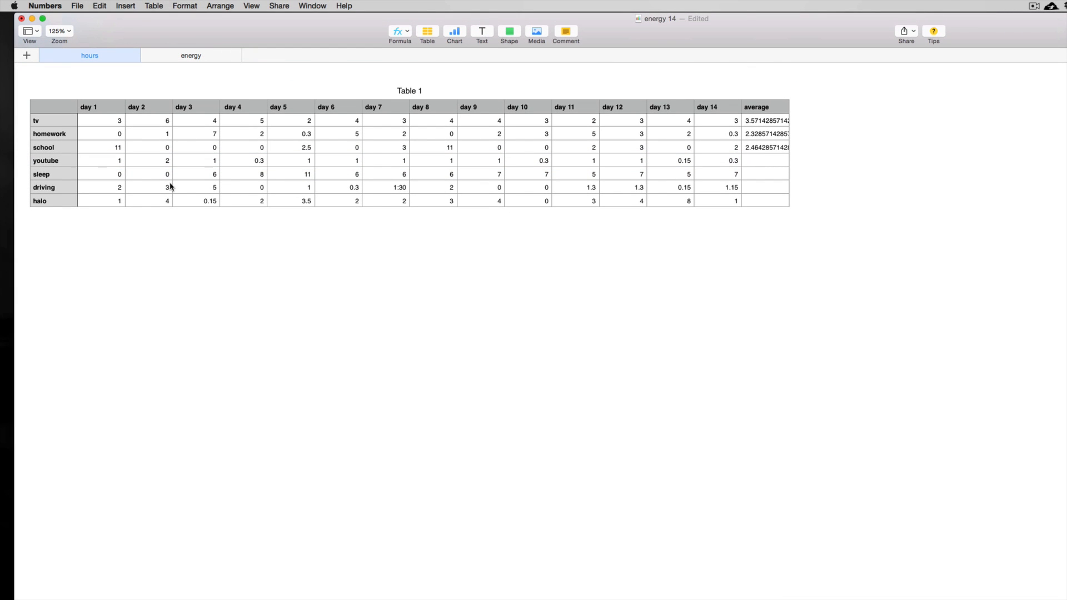
Select the youtube row's fourteen daily hour values for averaging.
click(101, 160)
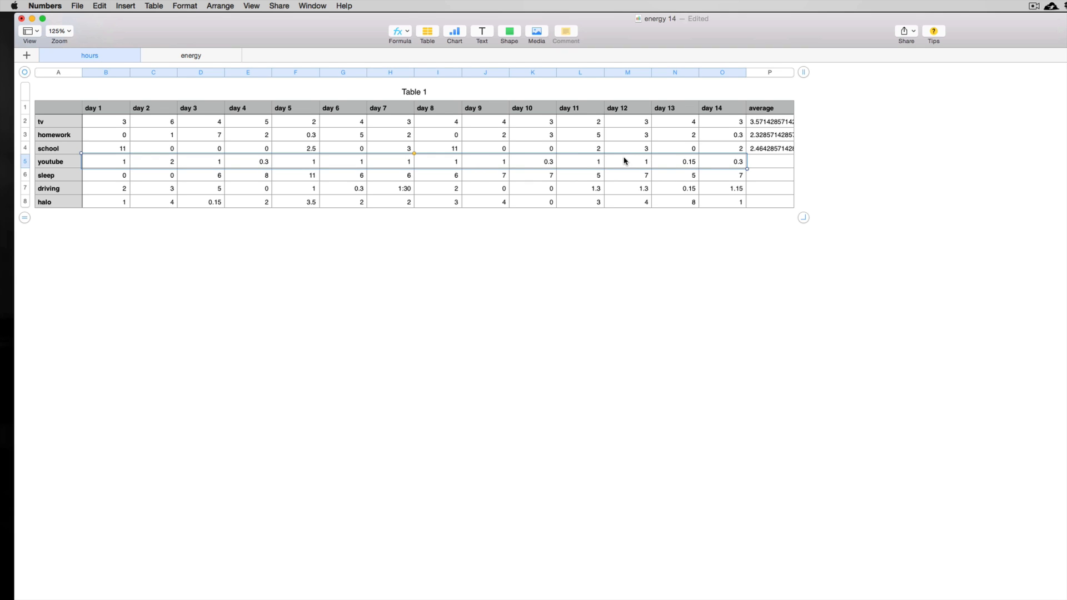
mouse_move(477, 162)
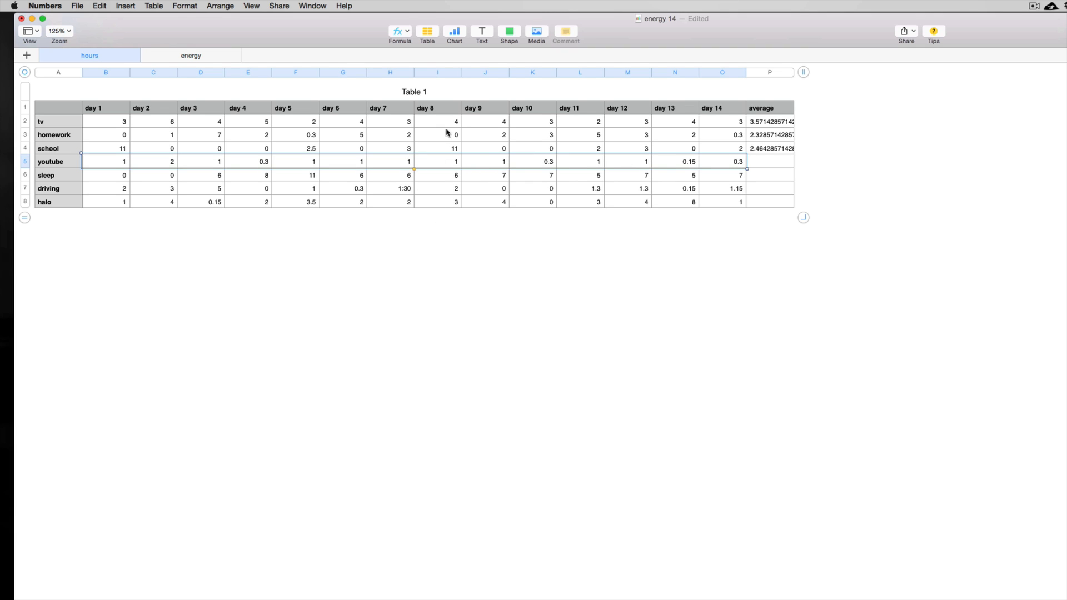
mouse_move(426, 32)
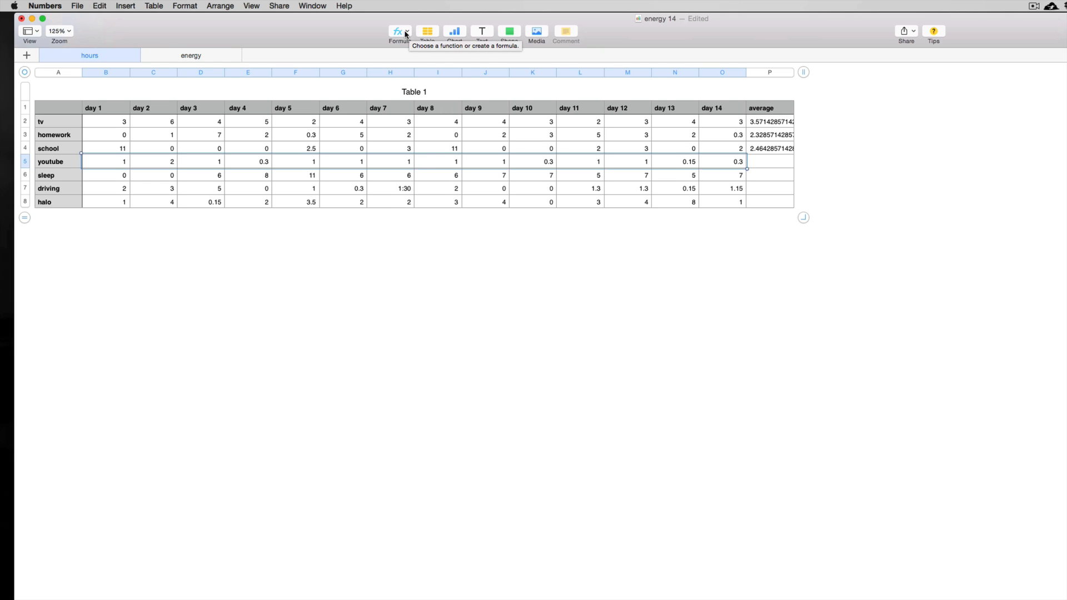
Apply the Average formula to the youtube row, giving about 0.86.
click(398, 31)
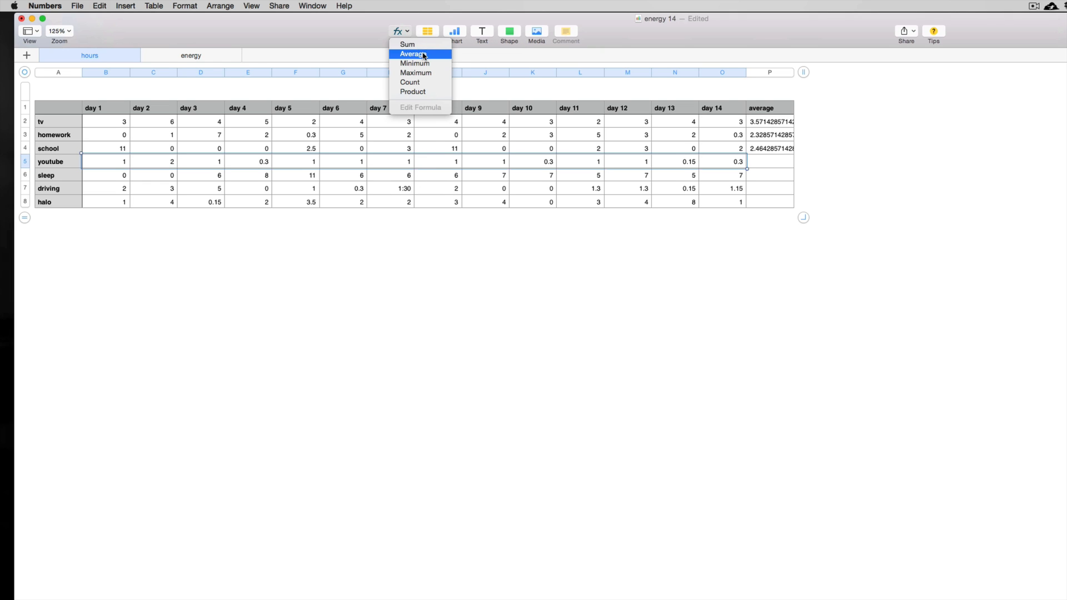
click(413, 53)
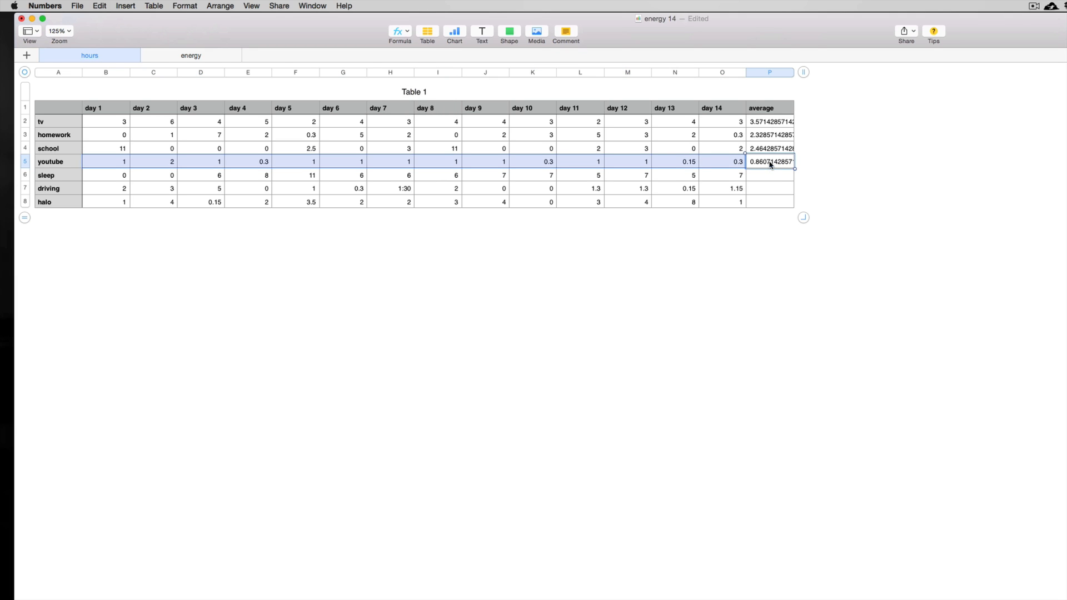
mouse_move(770, 179)
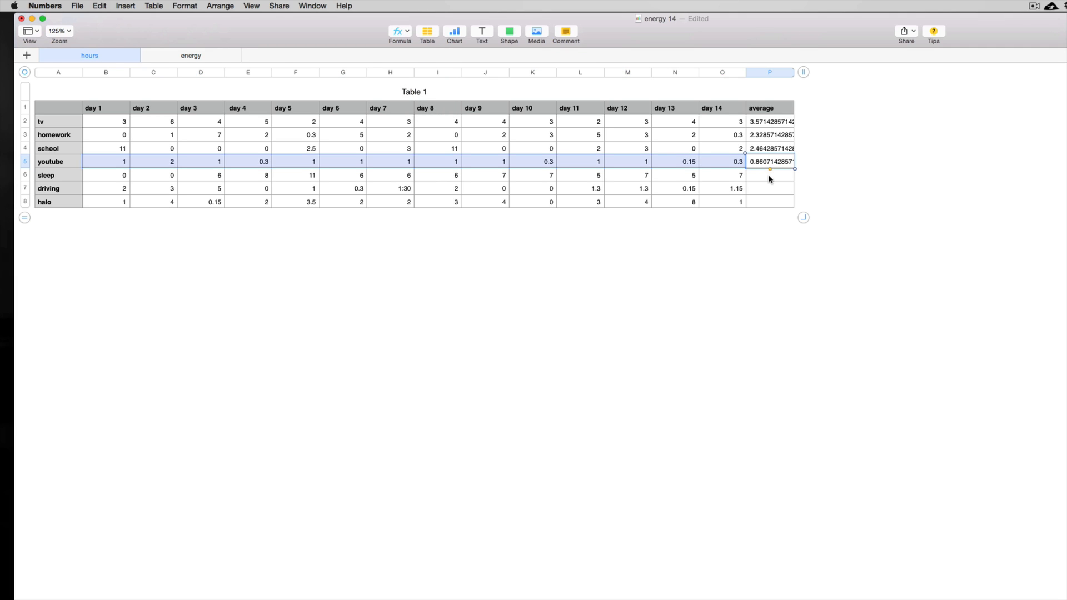
Apply the Average formula to the sleep row's B6:O6 hours, giving about 5.79, and move to the driving row.
click(769, 174)
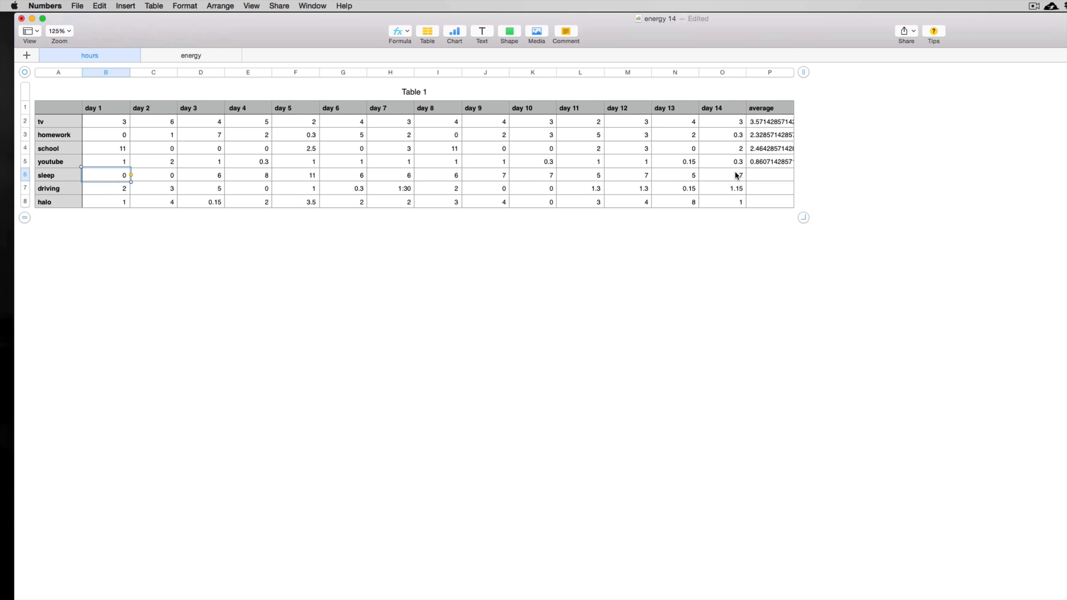
click(399, 31)
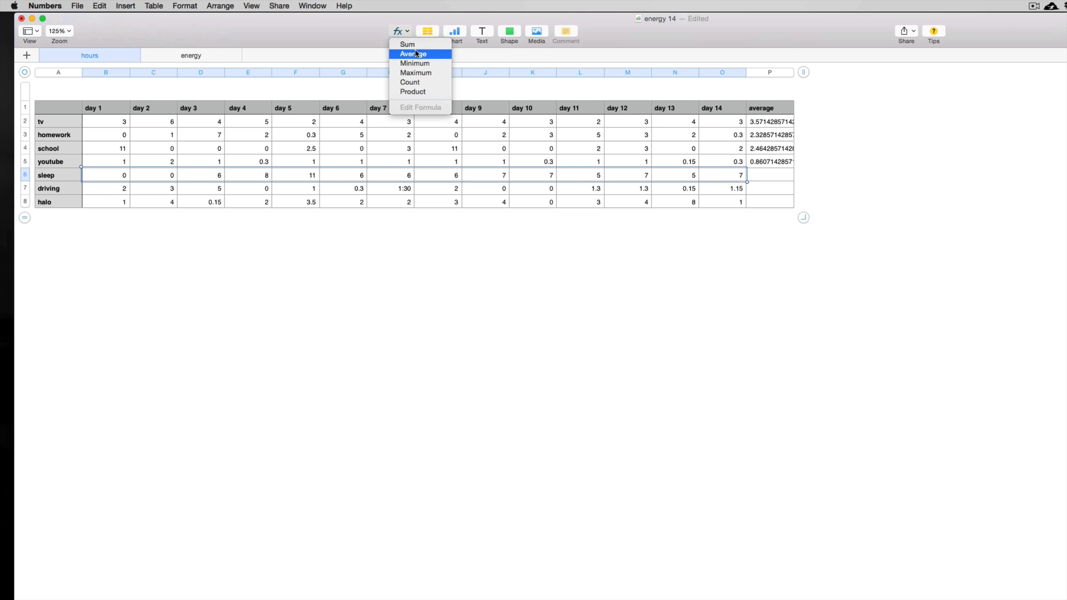
click(413, 53)
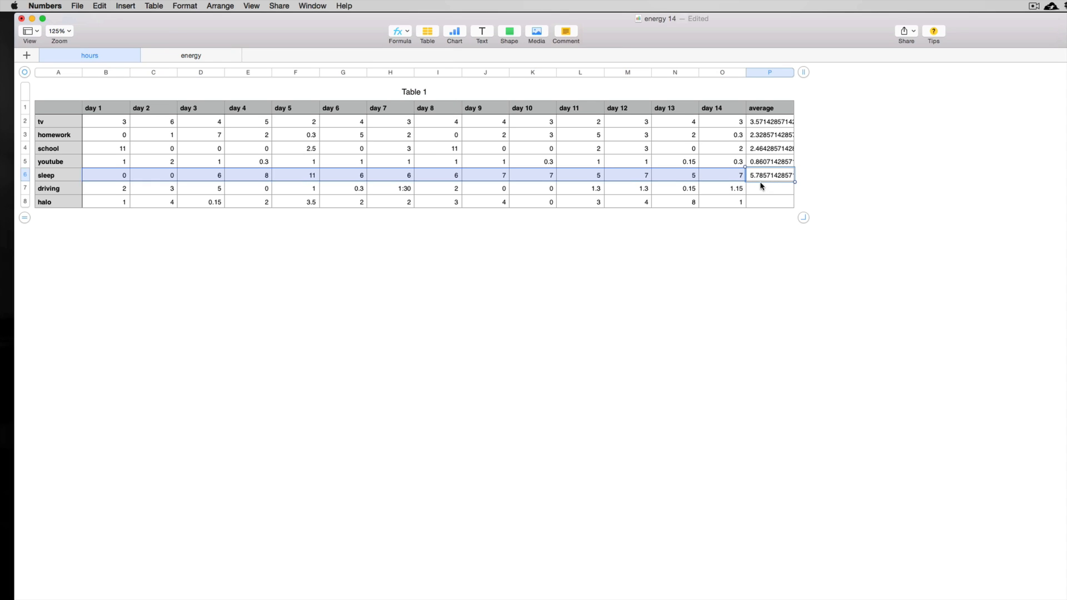
click(106, 189)
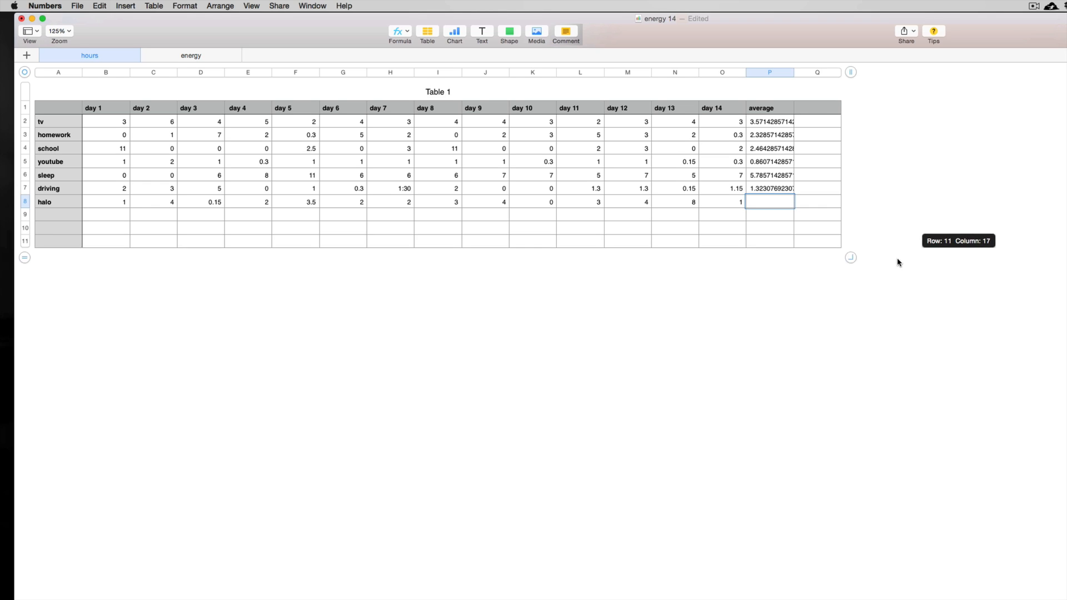
Drag the table's resize handle to add extra blank rows and columns.
drag(852, 257, 899, 298)
text(=AVERAGE(B2:B8))
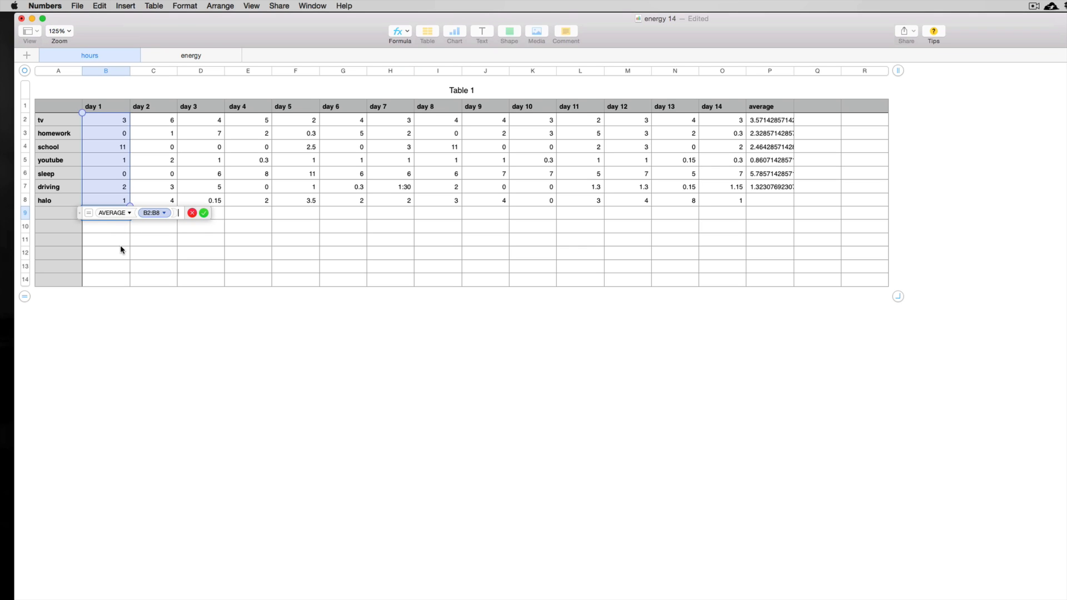
click(154, 239)
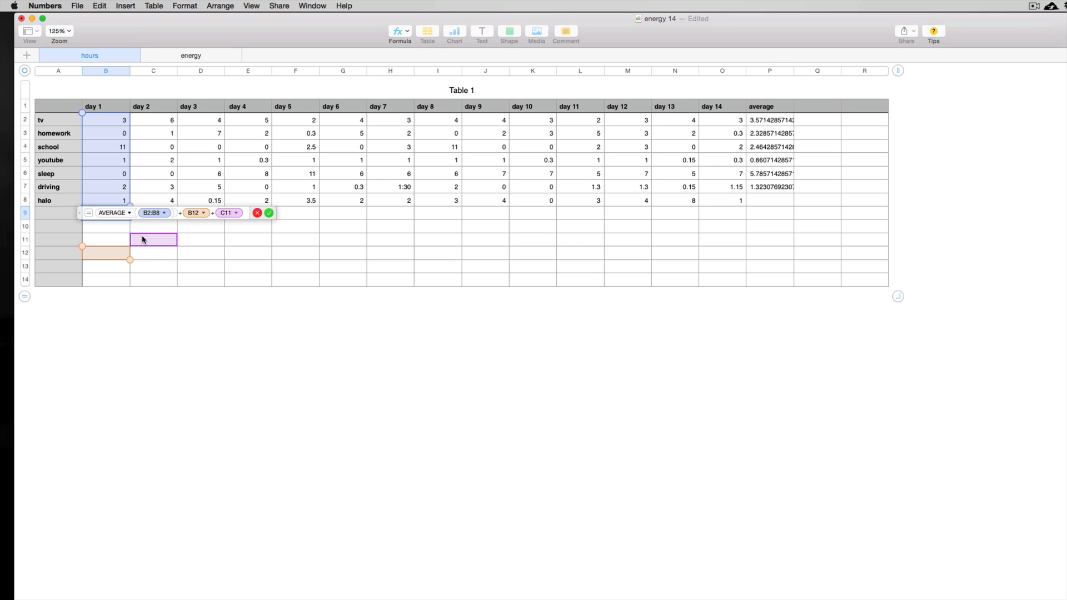
click(154, 239)
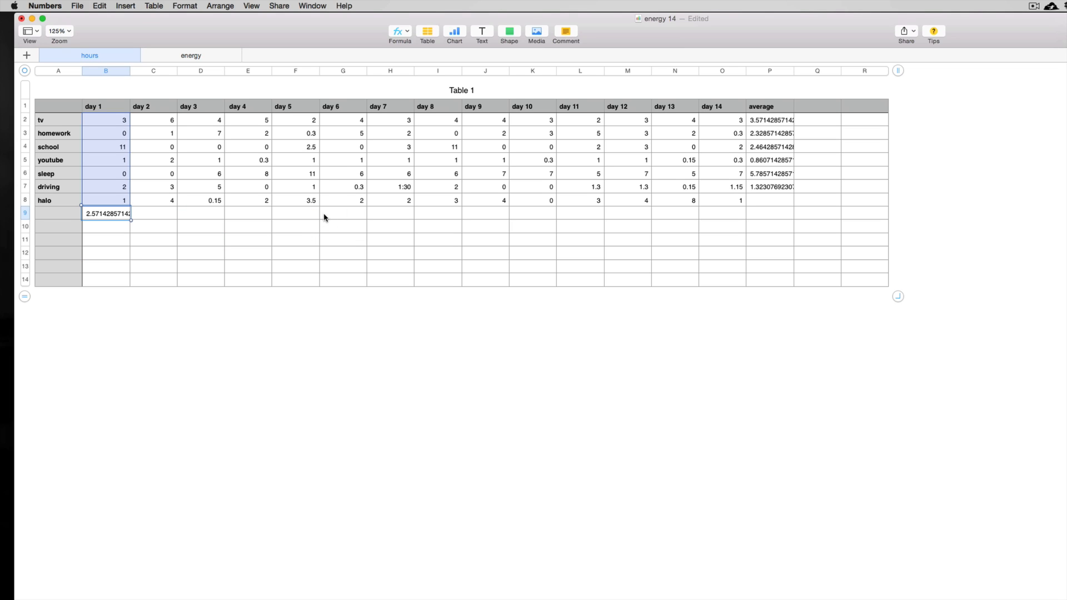
click(105, 225)
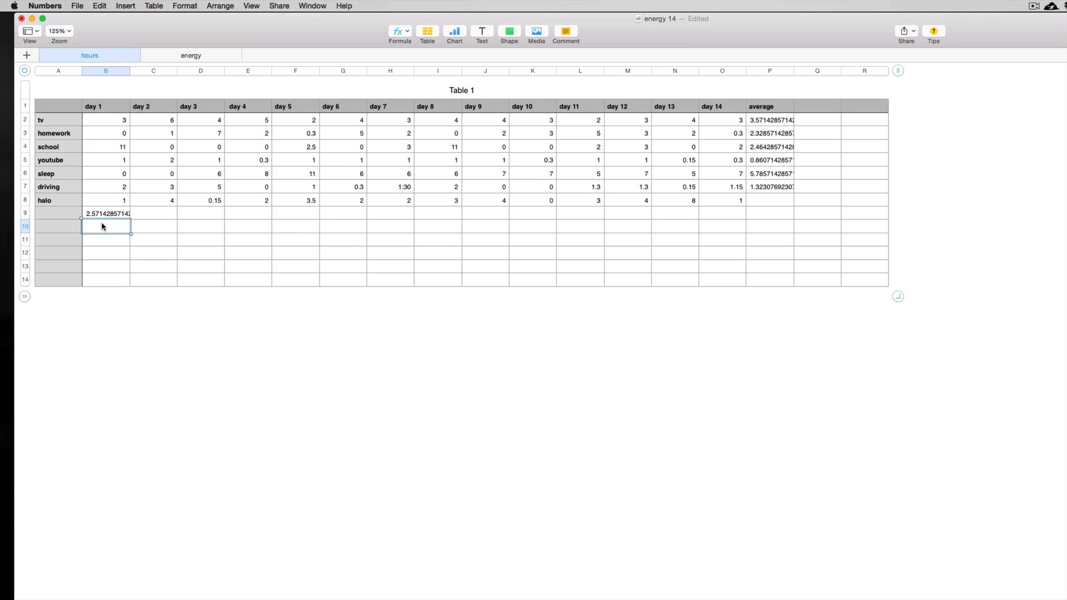
click(106, 239)
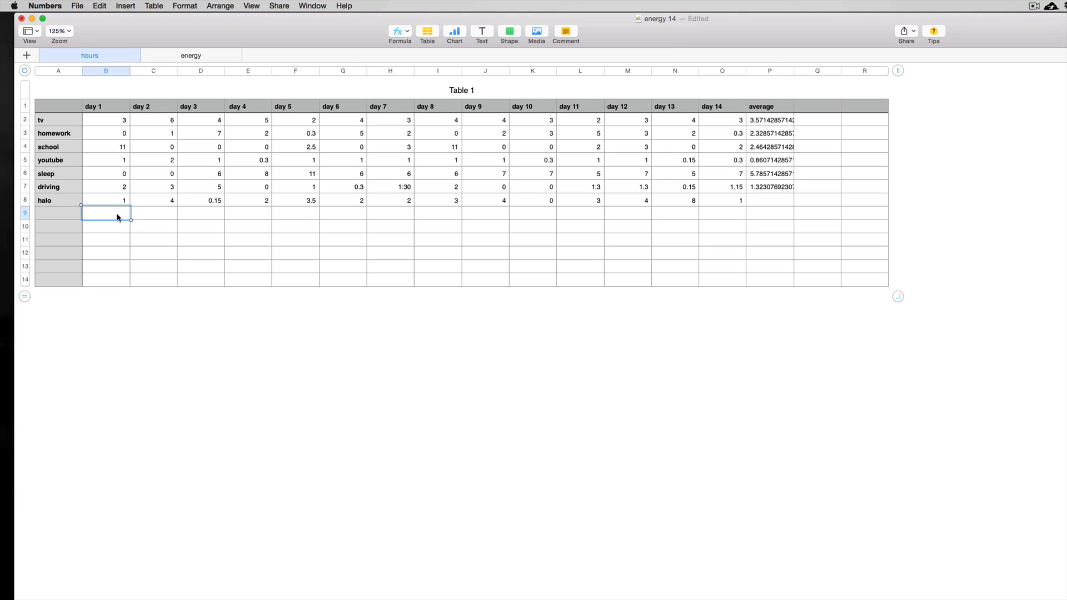
mouse_move(833, 282)
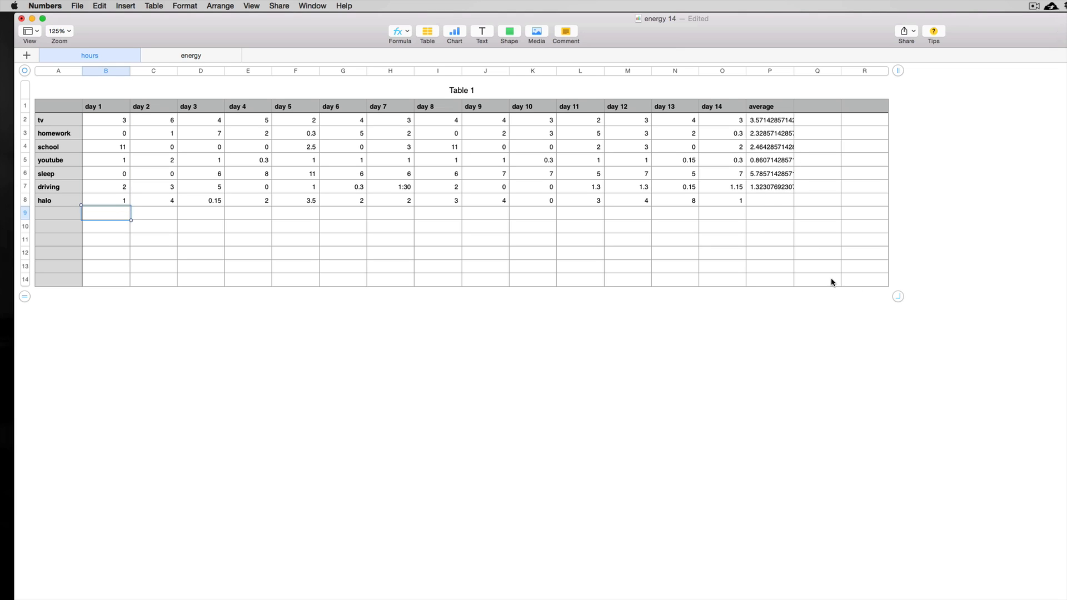
mouse_move(901, 293)
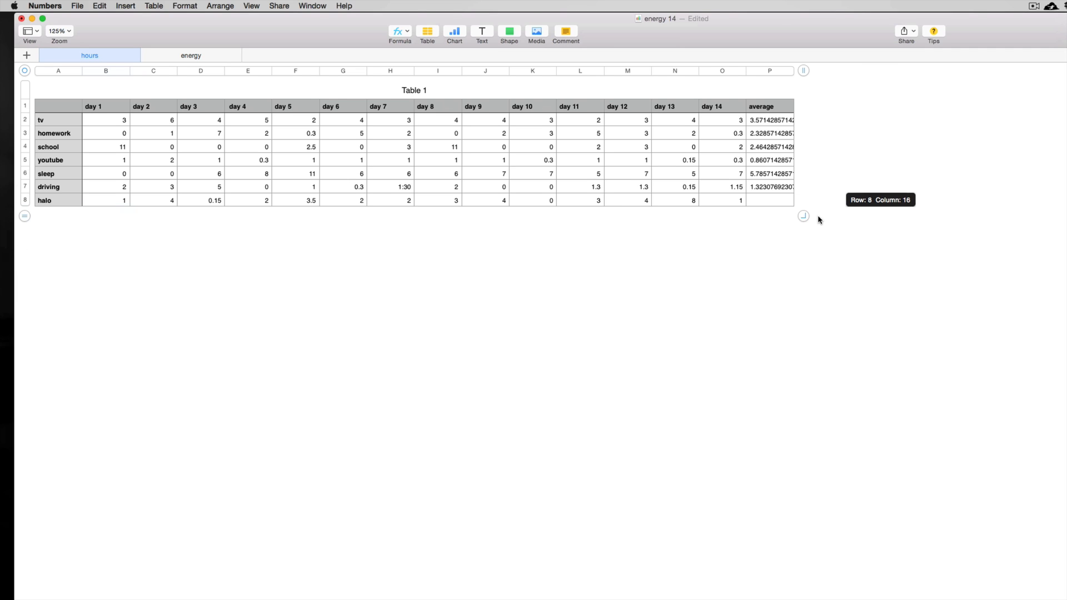
mouse_move(828, 220)
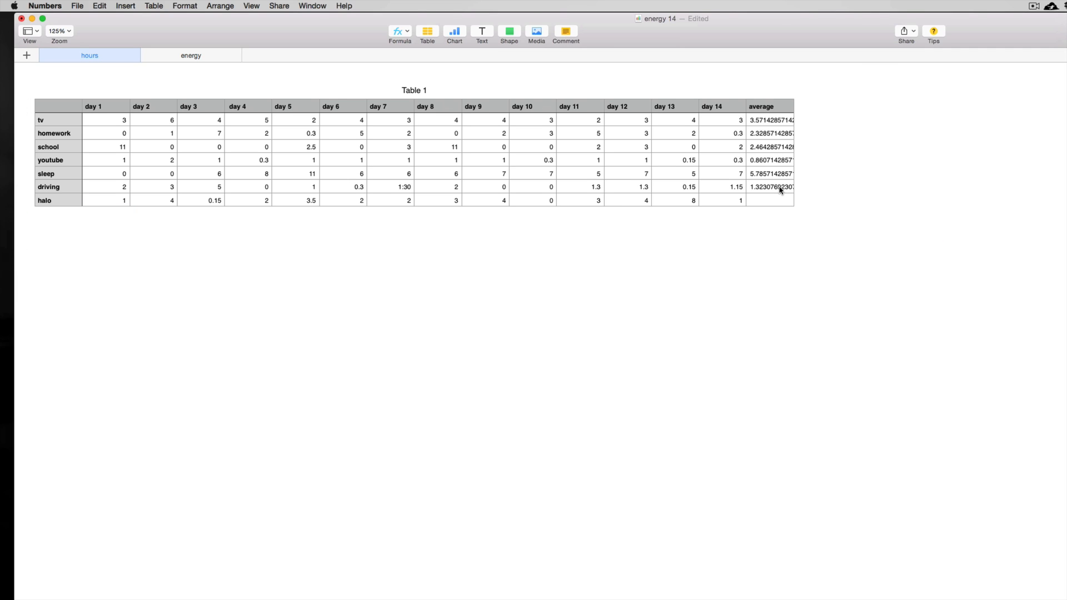
mouse_move(773, 229)
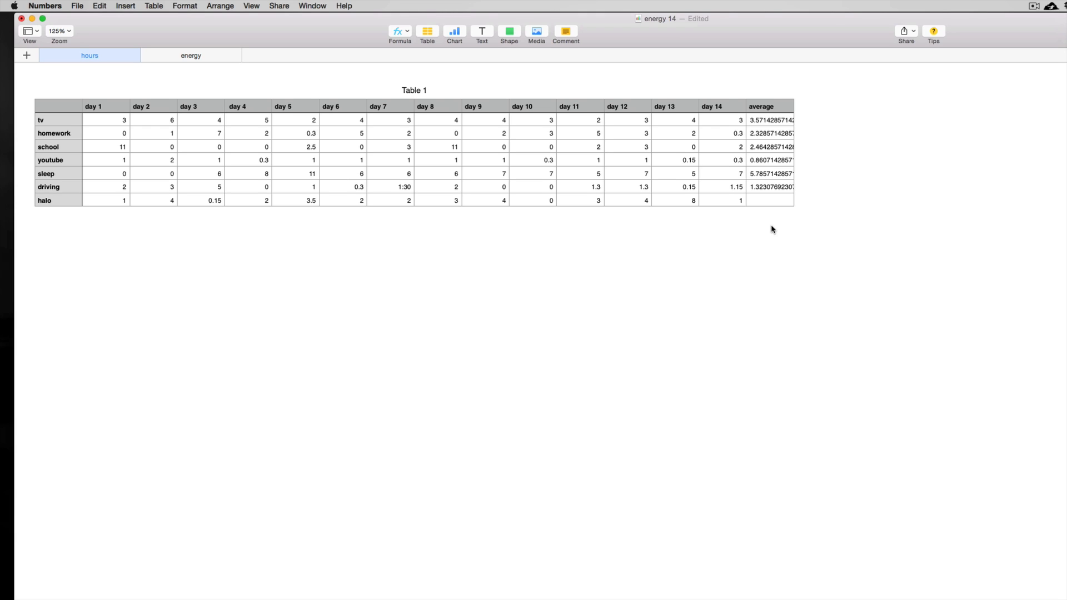